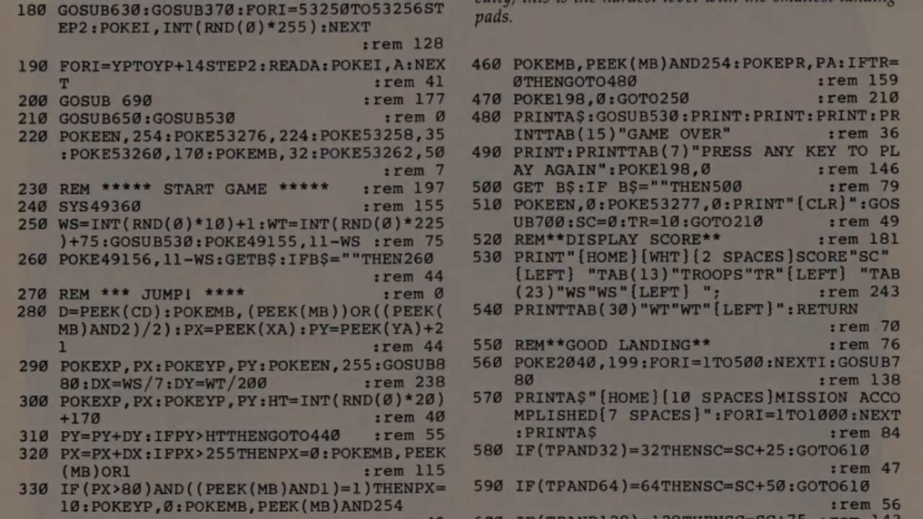
- Scroll down through the magazine listing to reach the Slug program's opening lines
{"action": "scroll", "scroll_direction": "down", "scroll_amount": 3}
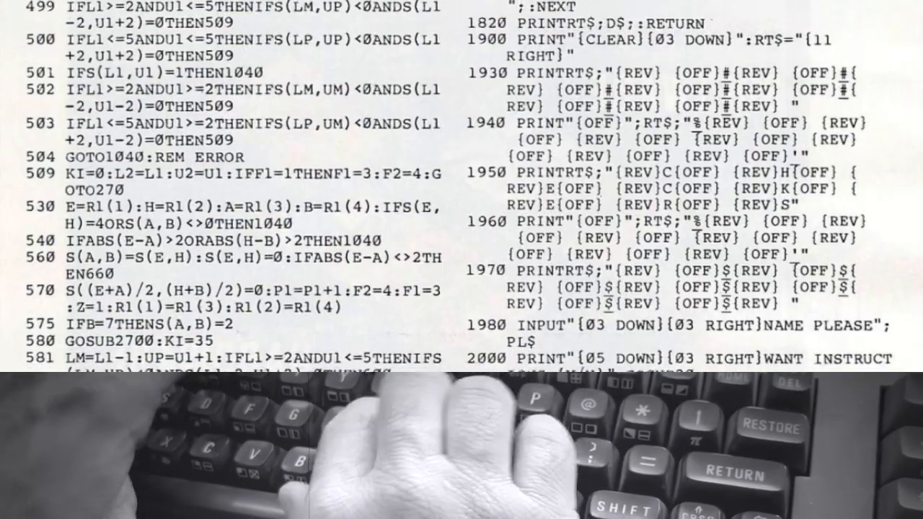
{"action": "scroll", "scroll_direction": "down", "scroll_amount": 3}
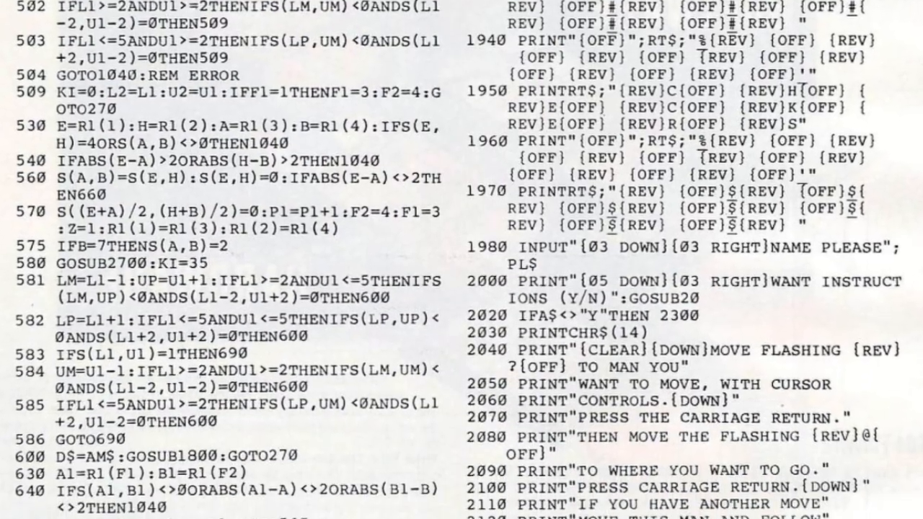
{"action": "scroll", "scroll_direction": "down", "scroll_amount": 3}
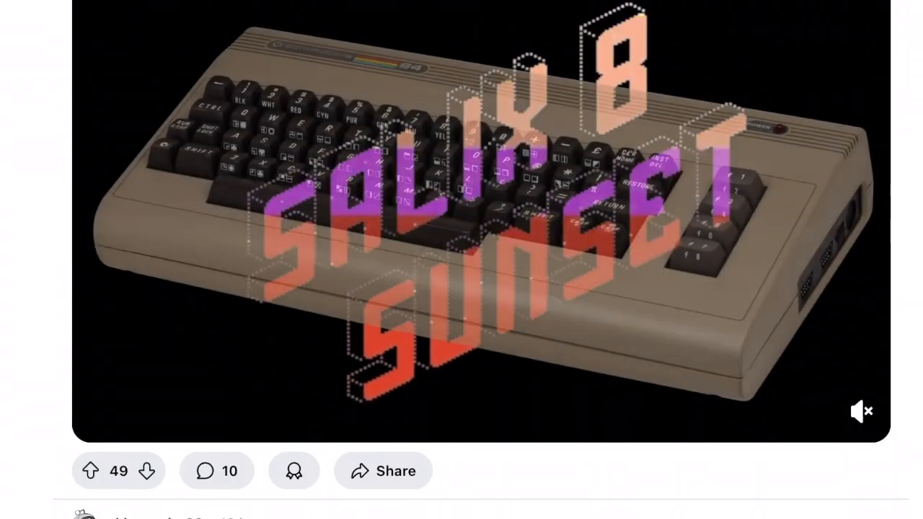
{"action": "scroll", "scroll_direction": "down", "scroll_amount": 3}
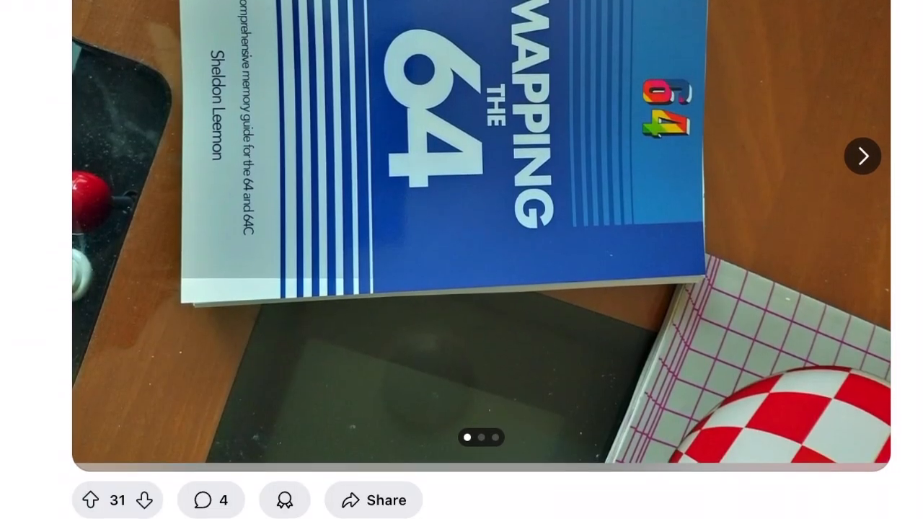
{"action": "scroll", "scroll_direction": "down", "scroll_amount": 3}
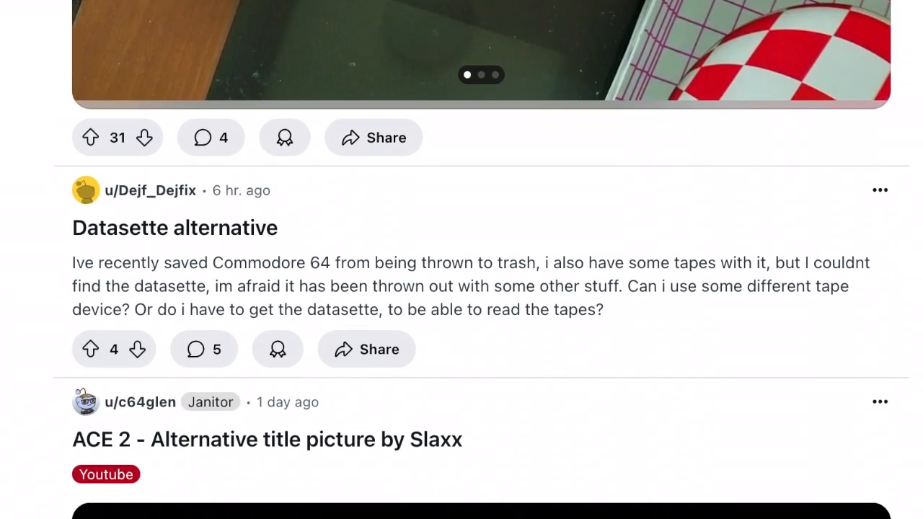
{"action": "scroll", "scroll_direction": "down", "scroll_amount": 3}
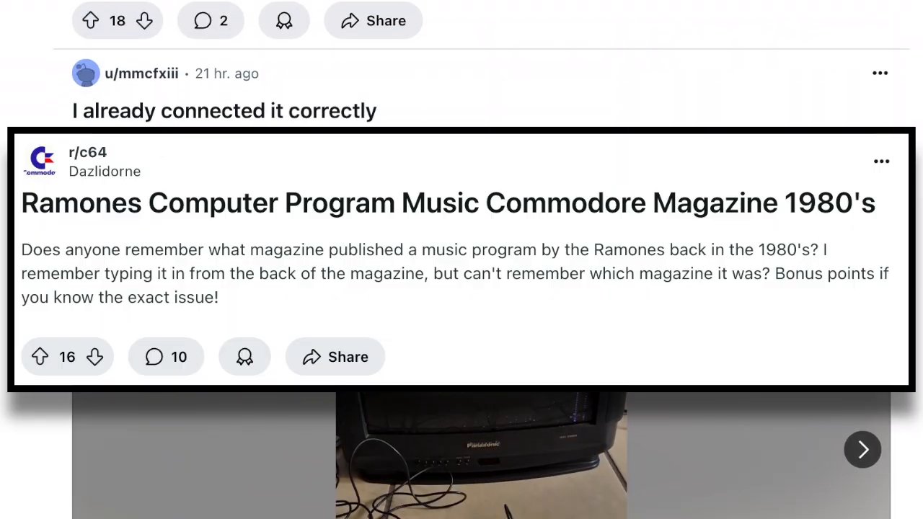
{"action": "scroll", "scroll_direction": "down", "scroll_amount": 3}
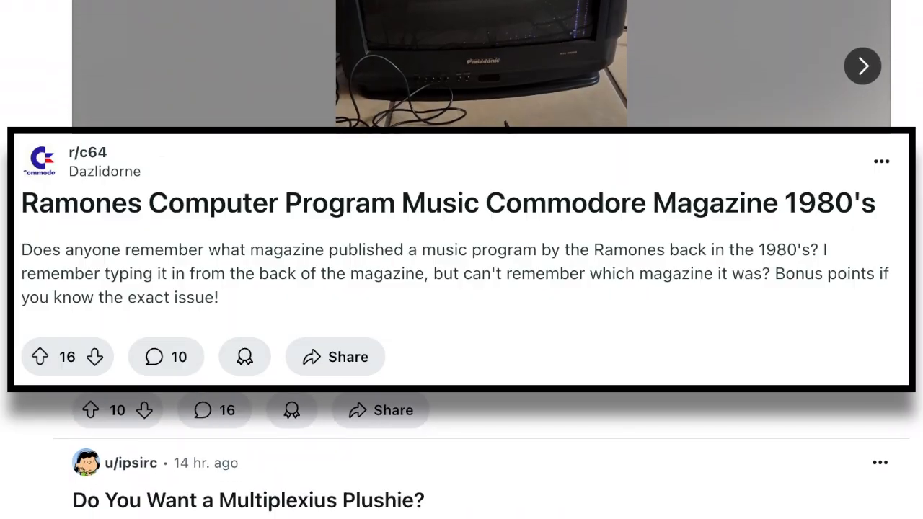
{"action": "scroll", "scroll_direction": "down", "scroll_amount": 3}
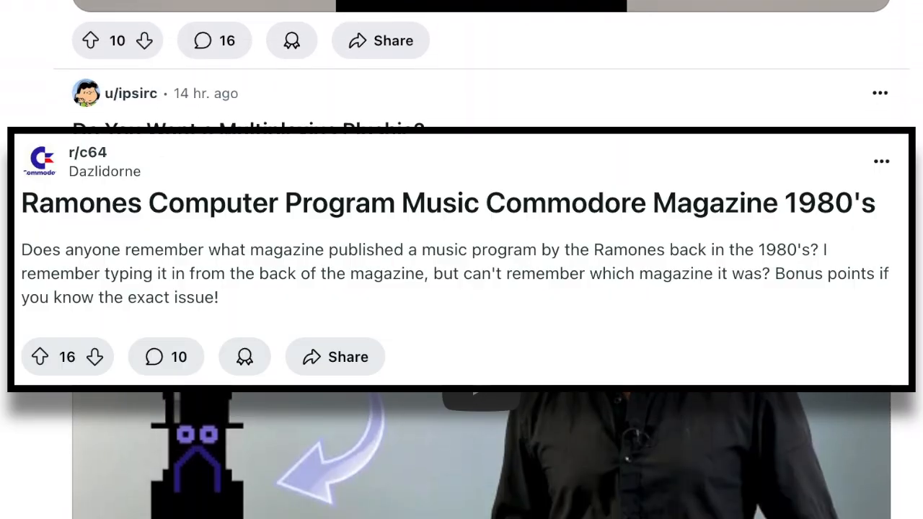
{"action": "scroll", "scroll_direction": "down", "scroll_amount": 3}
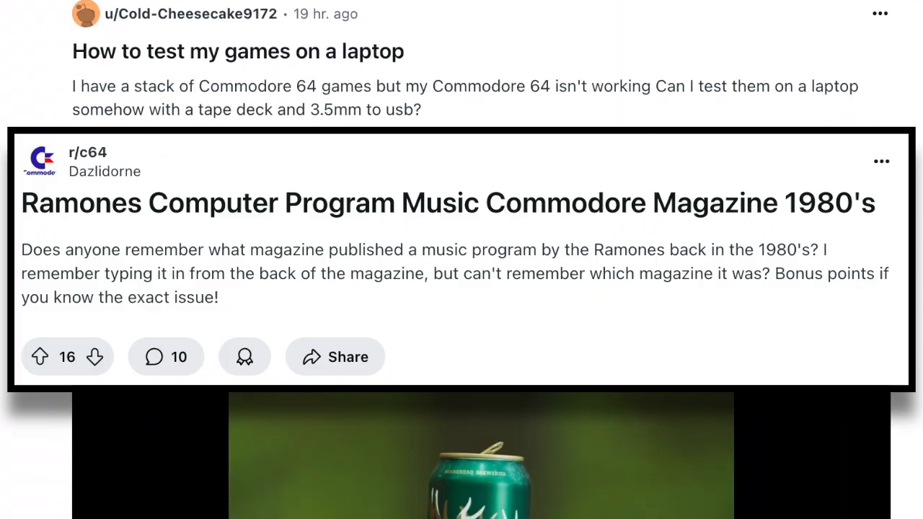
{"action": "scroll", "scroll_direction": "down", "scroll_amount": 3}
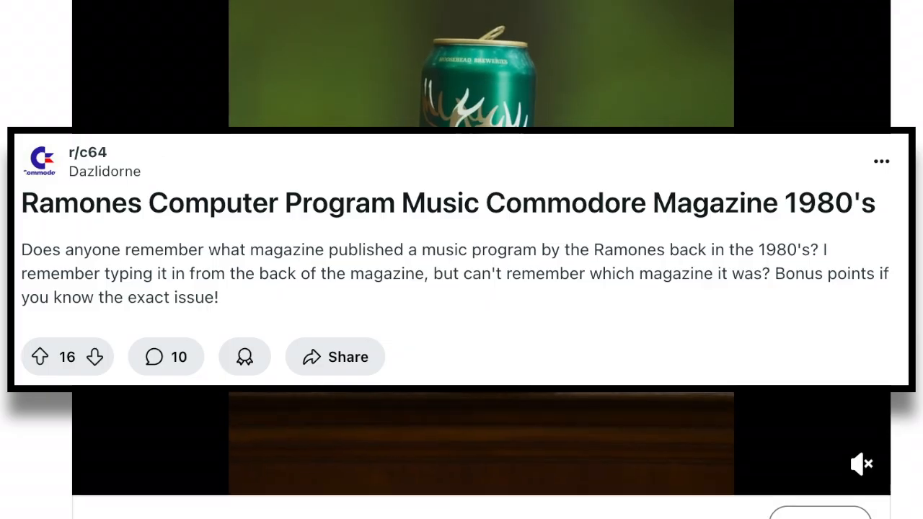
{"action": "scroll", "scroll_direction": "down", "scroll_amount": 3}
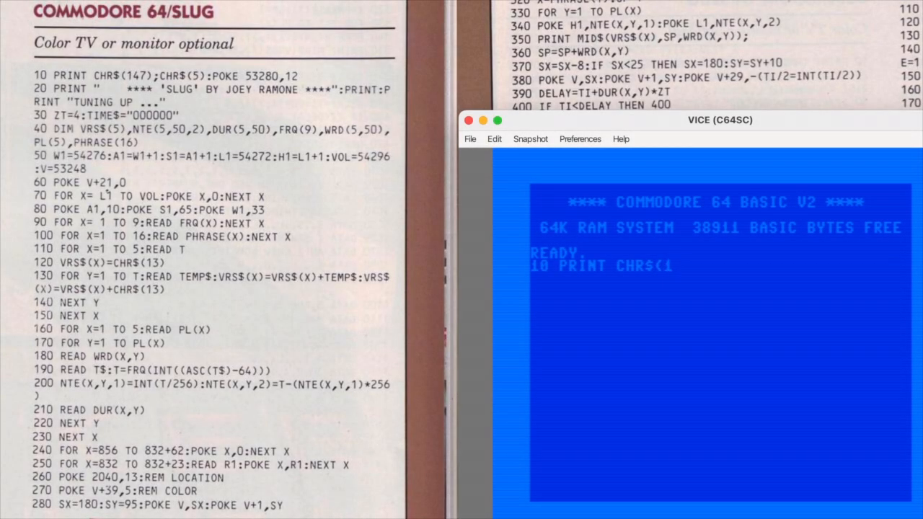
- Type the opening lines with the POKE 53... setup and the 'SLUG' BY JOEY RAMONE title
{"action": "type", "text": "47);CHR"}
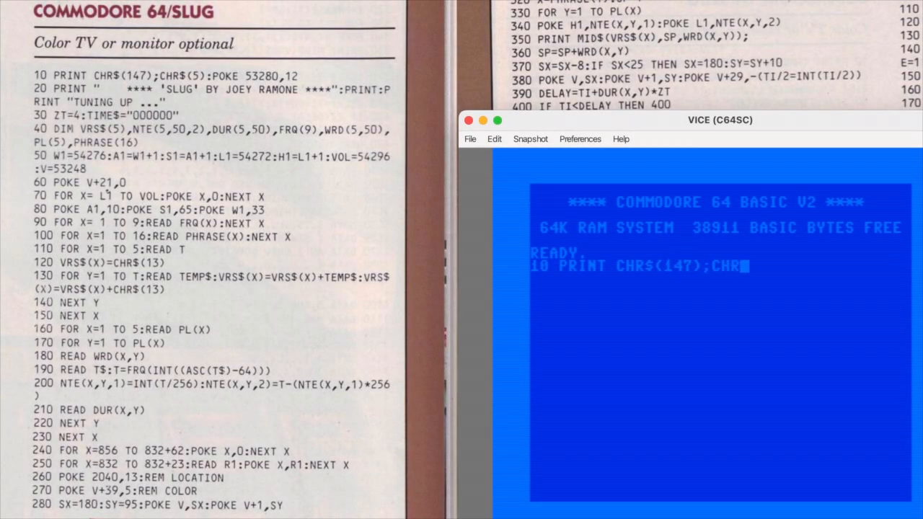
{"action": "type", "text": "(5):P"}
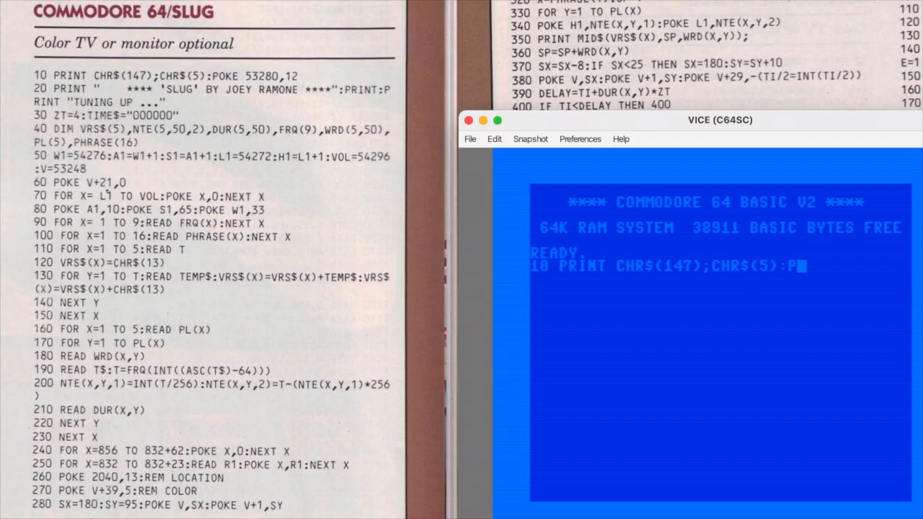
{"action": "type", "text": "OKE 53280,1"}
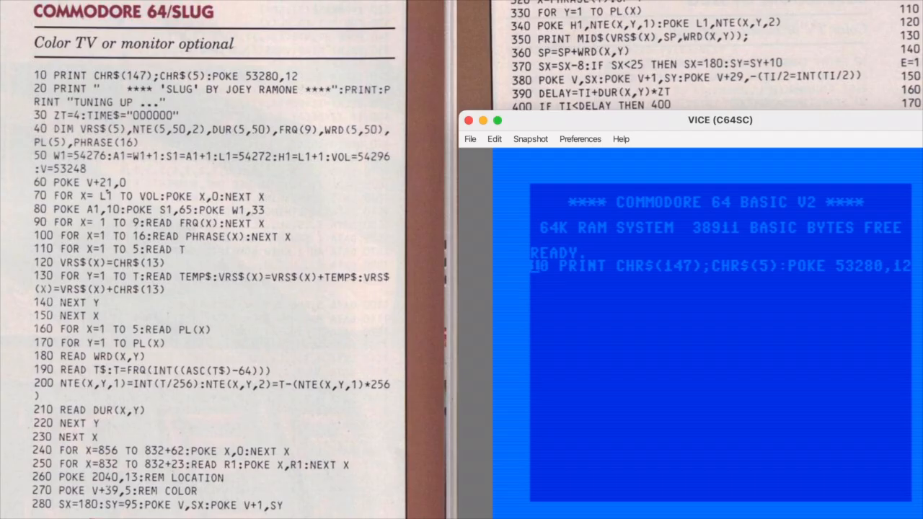
{"action": "type", "text": "20 PRINT\"    ****"}
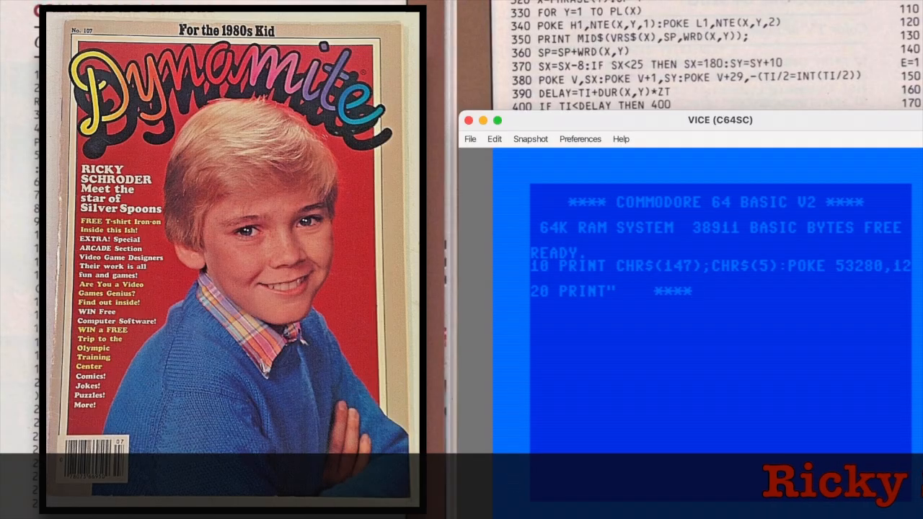
{"action": "type", "text": "'SLUG' BY"}
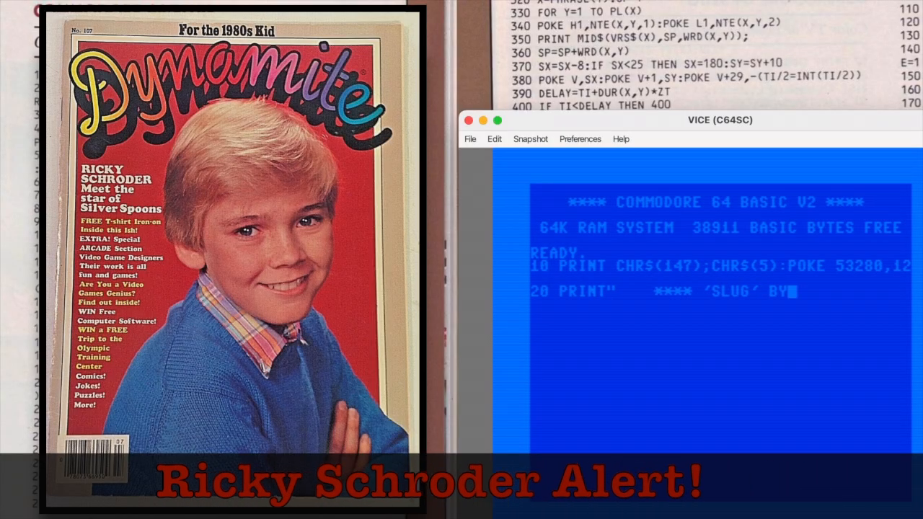
{"action": "type", "text": "JOEY RAMONE"}
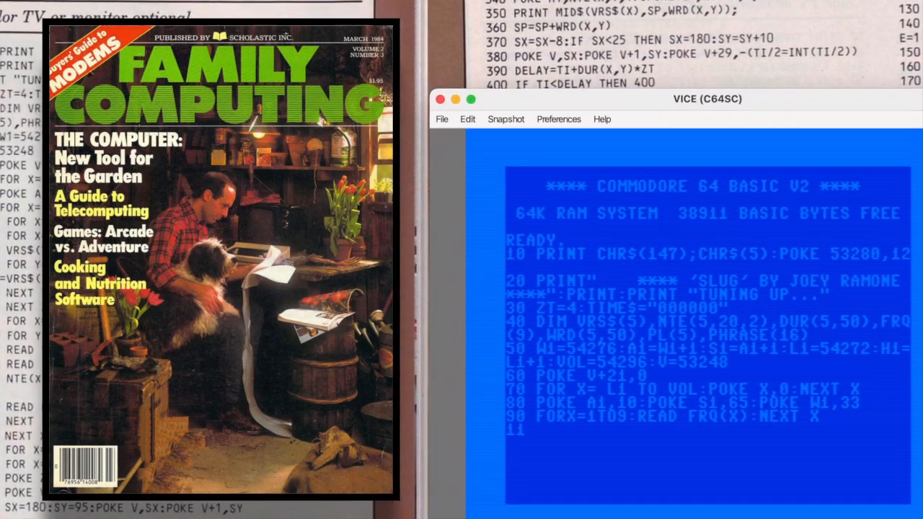
- Type the main loop lines from 110 FOR X=1, including the POKE and PRINT MID$ statements
{"action": "type", "text": "110 FOR X=1"}
{"action": "type", "text": "340 POKE H1,NTE(X,Y,1"}
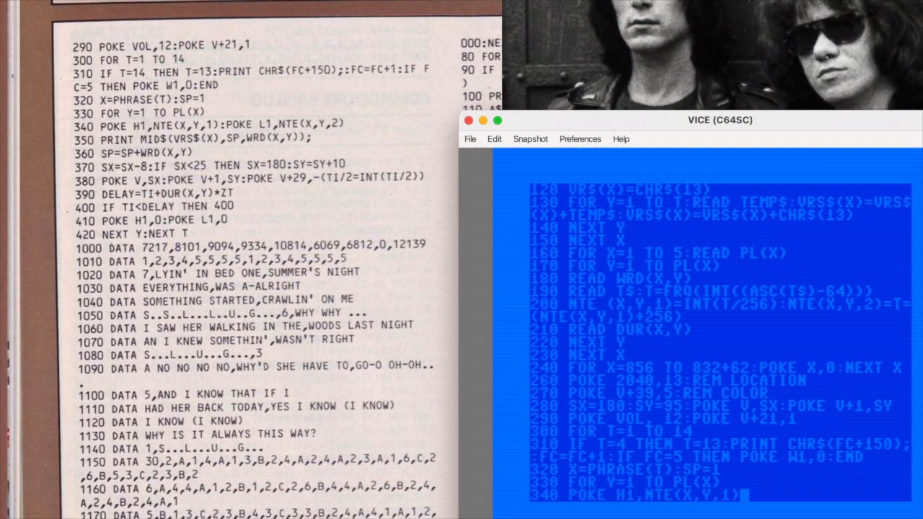
{"action": "type", "text": ":POKE L1,NTE(X,Y,2"}
{"action": "type", "text": "350"}
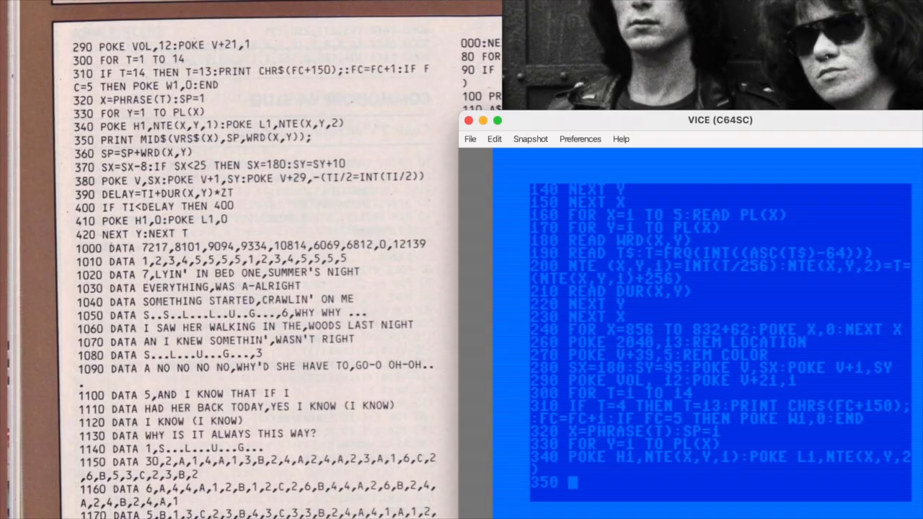
{"action": "type", "text": "PRINT MID$"}
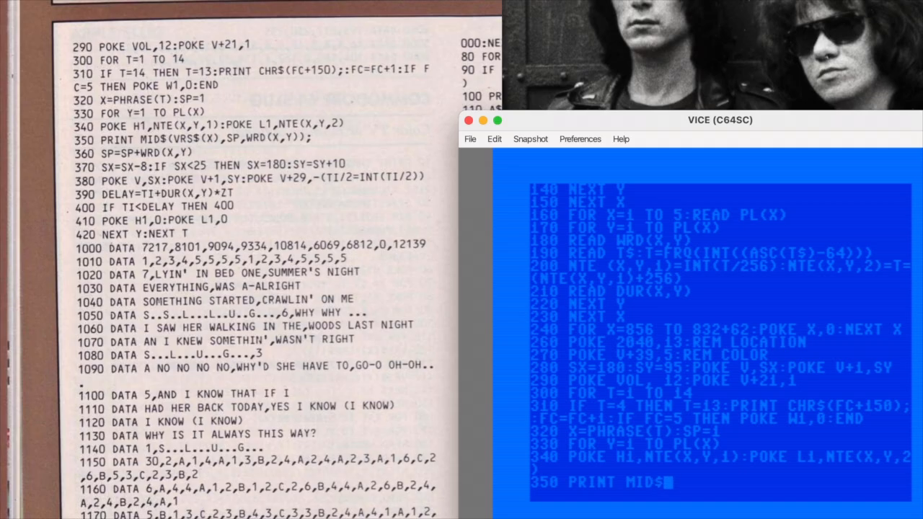
{"action": "type", "text": "VR"}
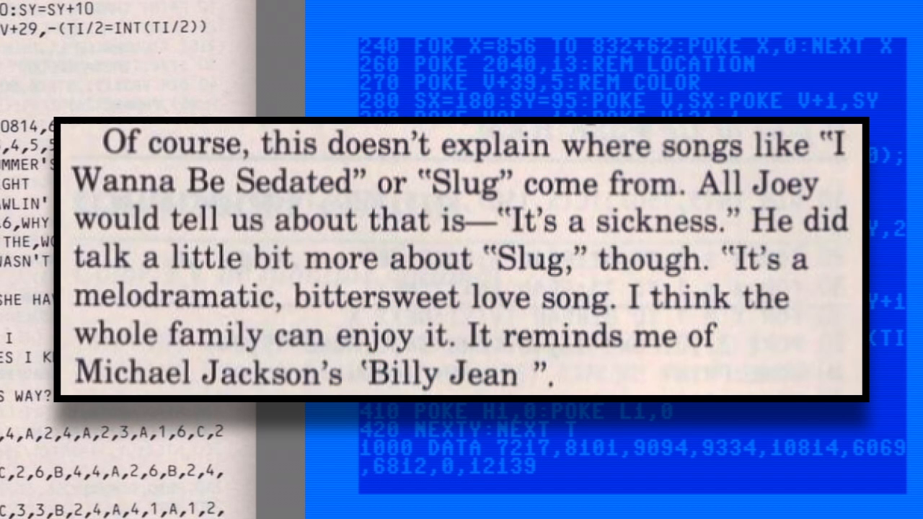
- Enter lyric DATA lines 1010 through 1050, including LYIN' and SOMETHING S..
{"action": "type", "text": "1010 DATA 1"}
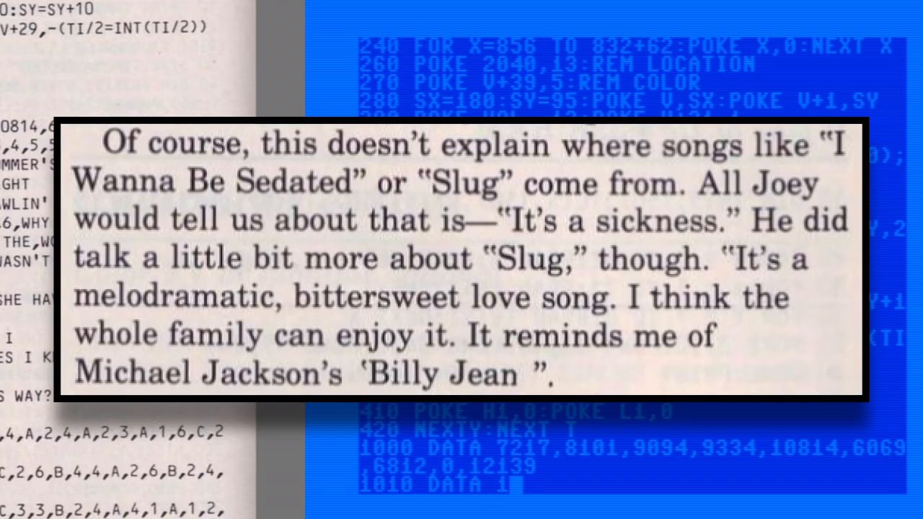
{"action": "type", "text": "2,3,4,5,5,5,5,1,2,3,4,5,5,5,5"}
{"action": "type", "text": "1020 DATA 7"}
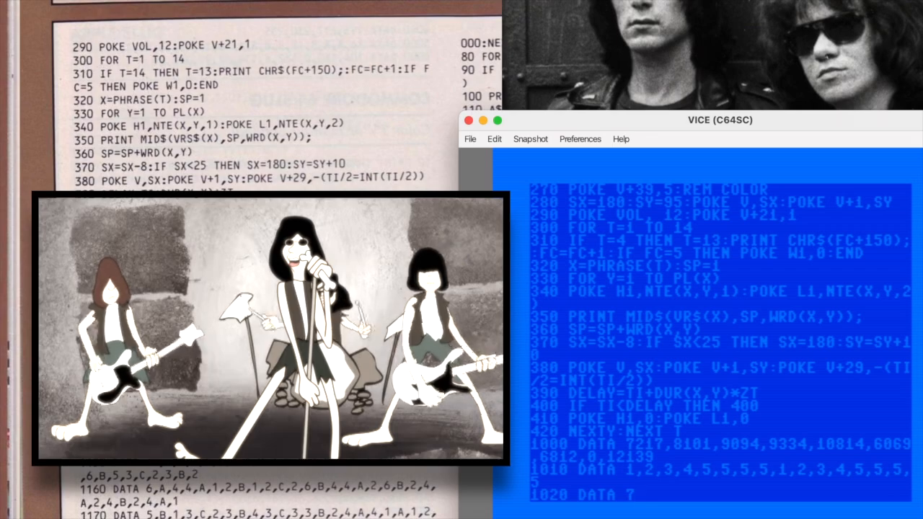
{"action": "type", "text": ",LYIN' IN BED ONE,SUMMER'S NIGHT"}
{"action": "type", "text": "1030 DATA EVERYTHING,WAS A-ALRIGHT"}
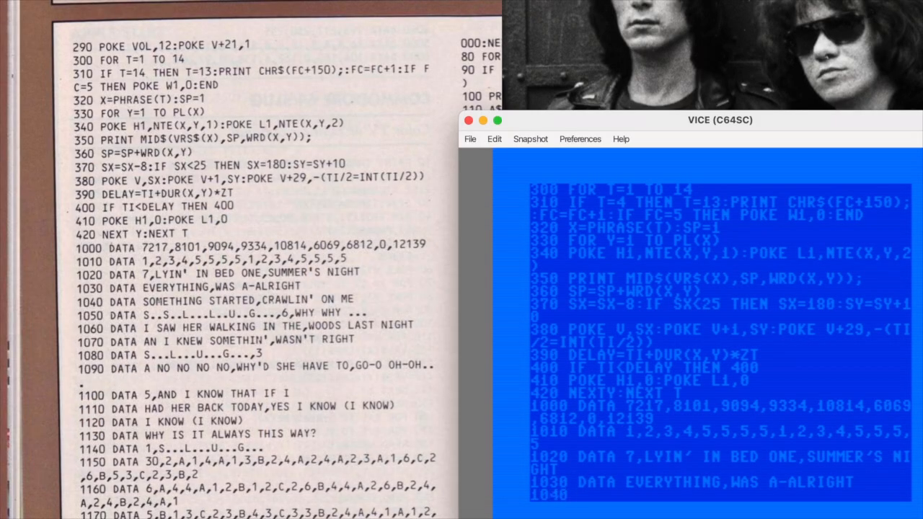
{"action": "type", "text": "1040 DATA SOMETHING STARTED,CRAWLIN"}
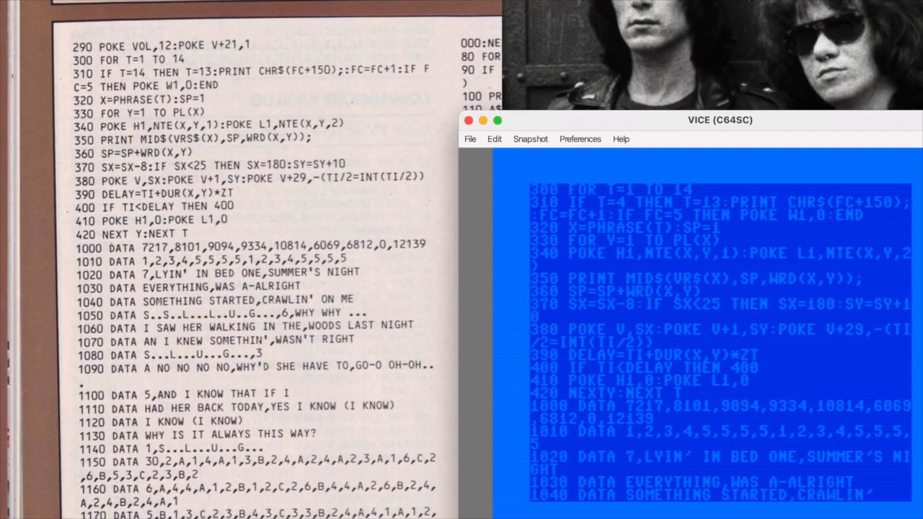
{"action": "scroll", "scroll_direction": "down", "scroll_amount": 3}
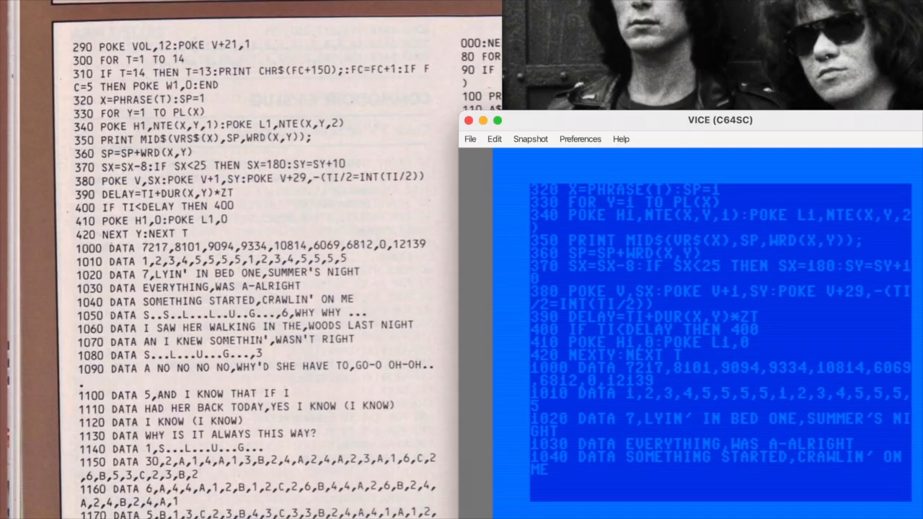
{"action": "type", "text": "1050 DATA"}
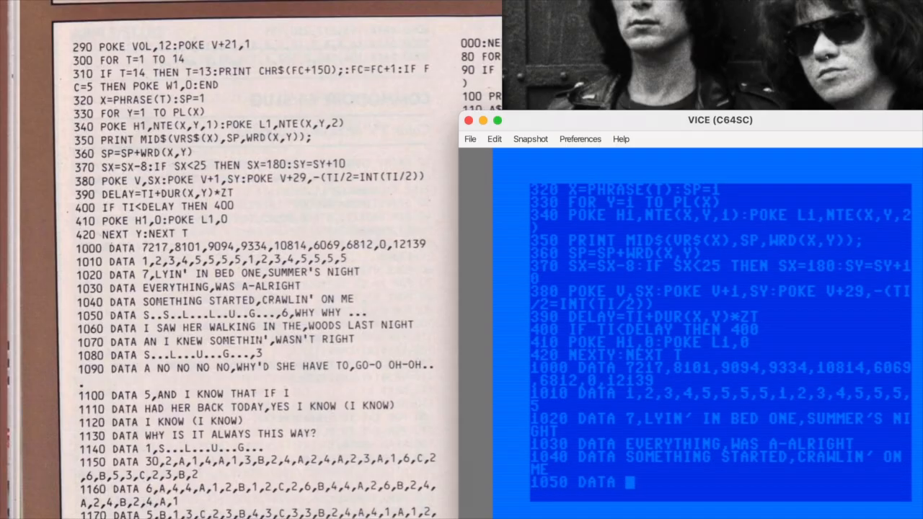
{"action": "scroll", "scroll_direction": "down", "scroll_amount": 3}
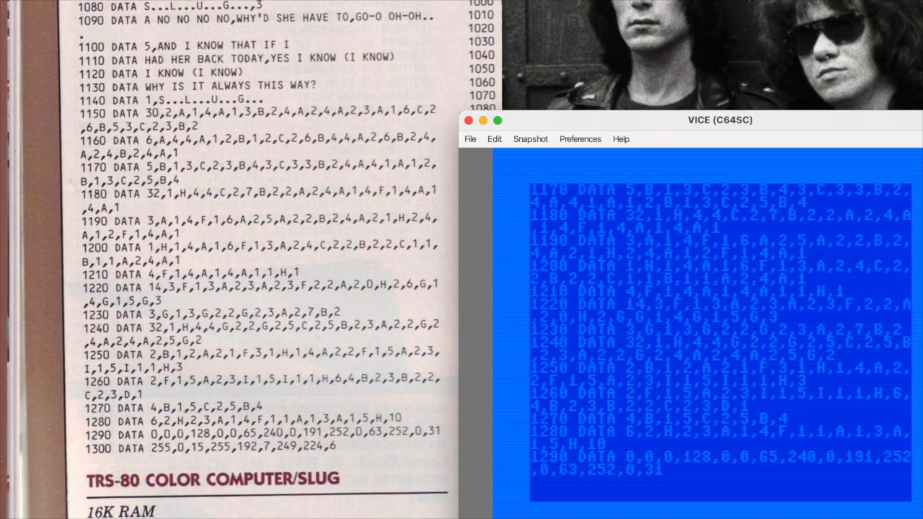
- Type the final DATA line 1300 to finish the listing
{"action": "type", "text": "1300 DATA 255,0,15,255,192,7,249,224,6"}
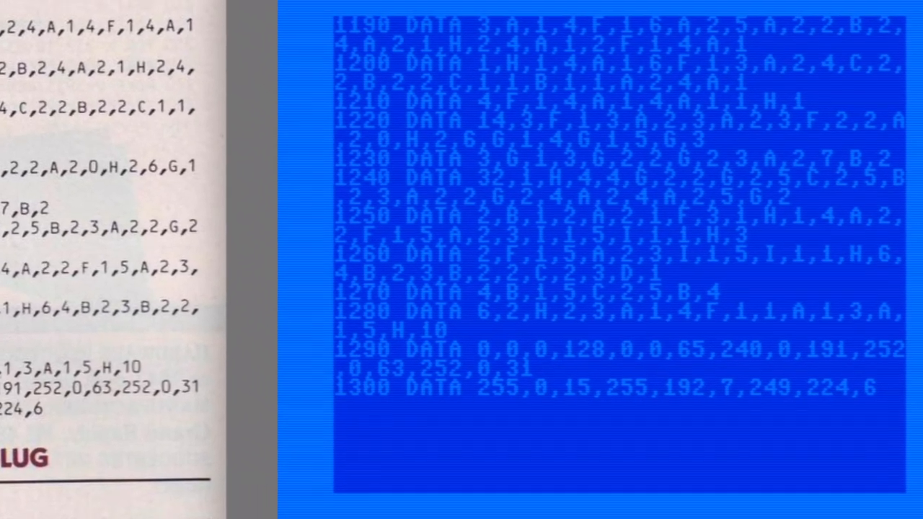
{"action": "scroll", "scroll_direction": "down", "scroll_amount": 3}
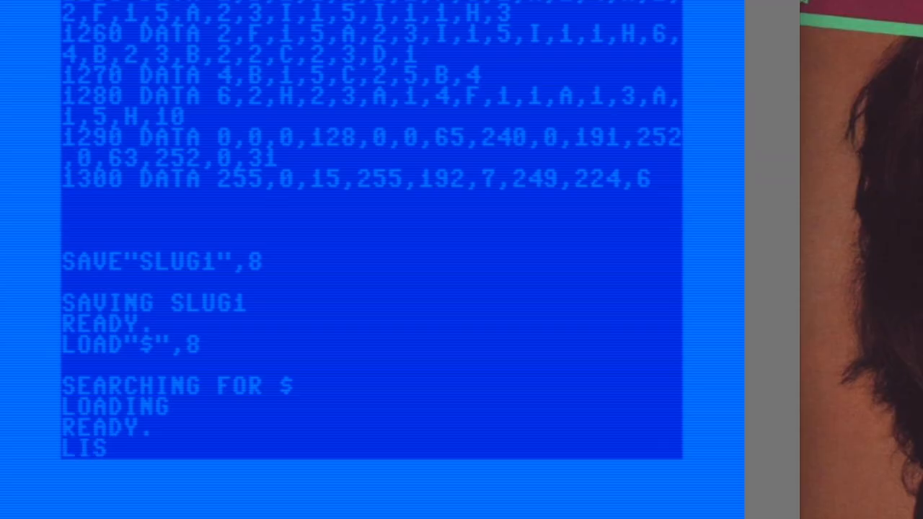
- List the disk directory showing SLUG1, then load SLUG1 from drive 8
{"action": "key", "text": "Return"}
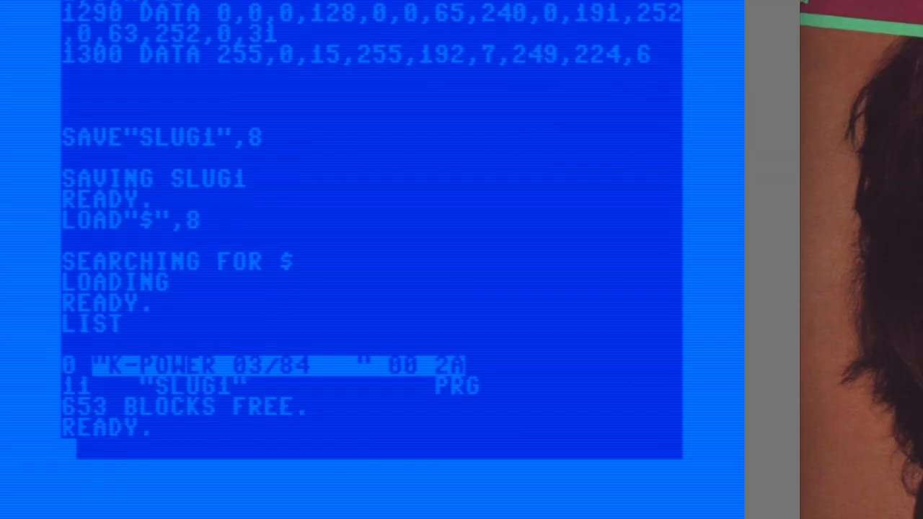
{"action": "type", "text": "LOAD\"SLUG1\",8"}
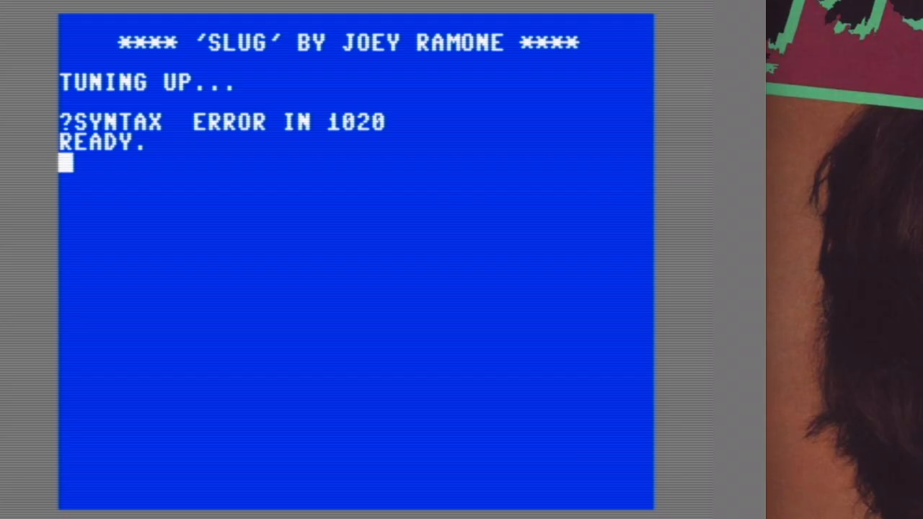
- List line 1020 and retype it with the full lyric 'ONE SUMMER'S NIGHT'
{"action": "type", "text": "LIST 1020"}
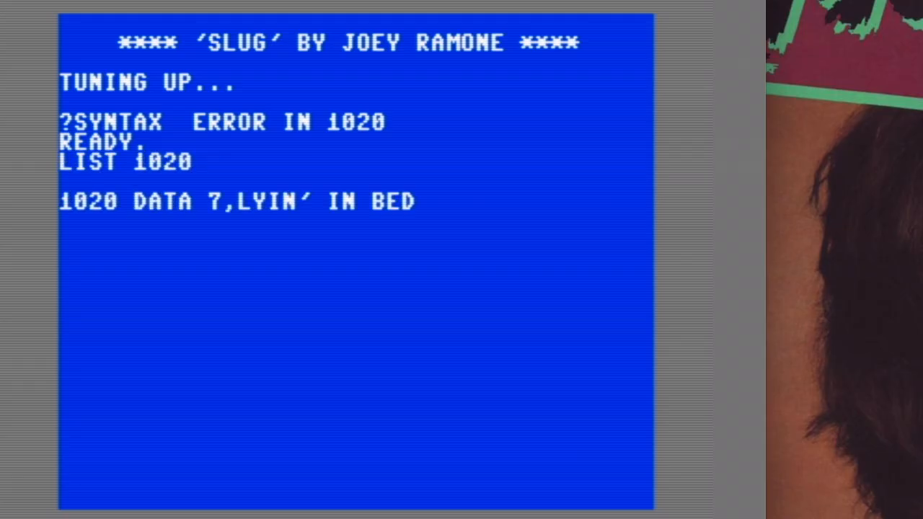
{"action": "type", "text": "ONE,SUMMER'S NIGHT"}
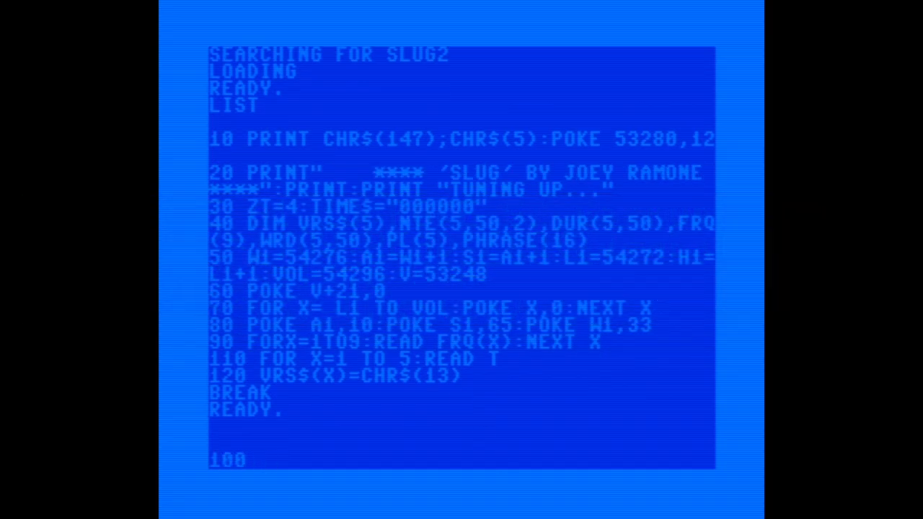
- Type line 100 as FOR X=1TO16:READ PHRASE(X):NEXT X
{"action": "type", "text": "FOR X"}
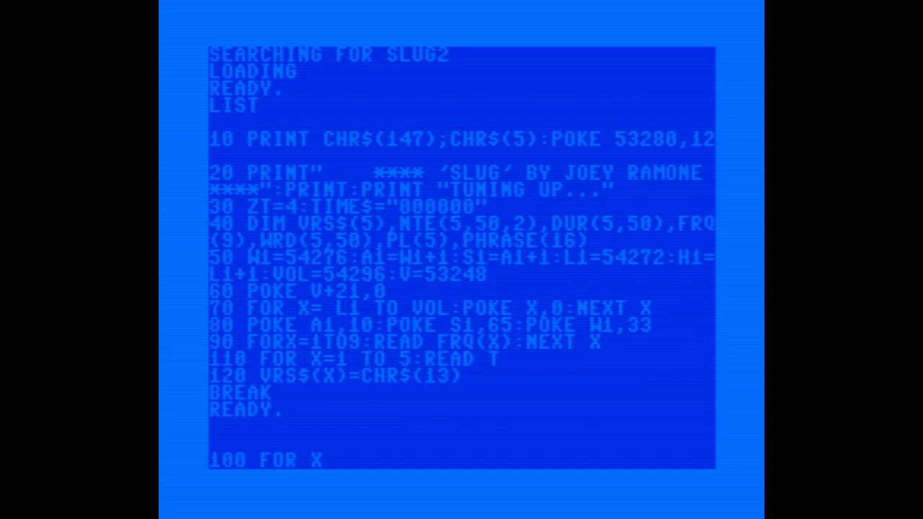
{"action": "type", "text": "=1TO16:"}
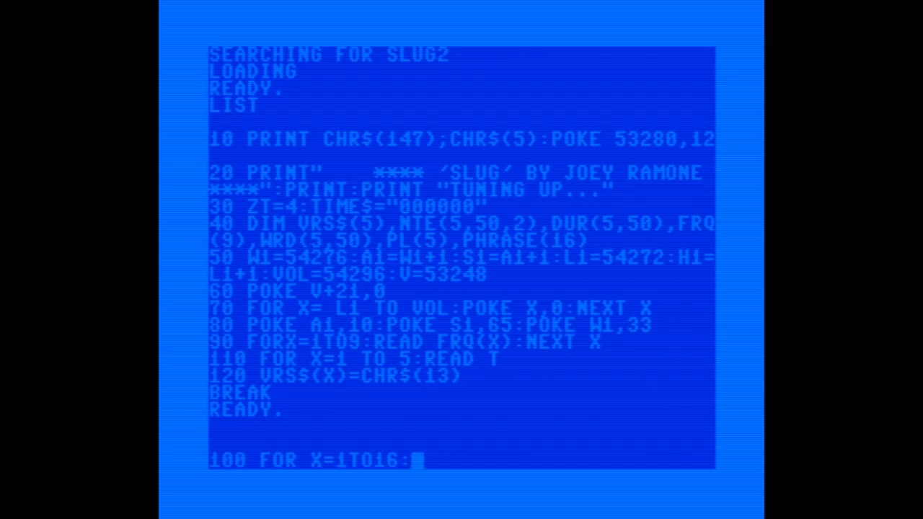
{"action": "type", "text": "READ PHRA"}
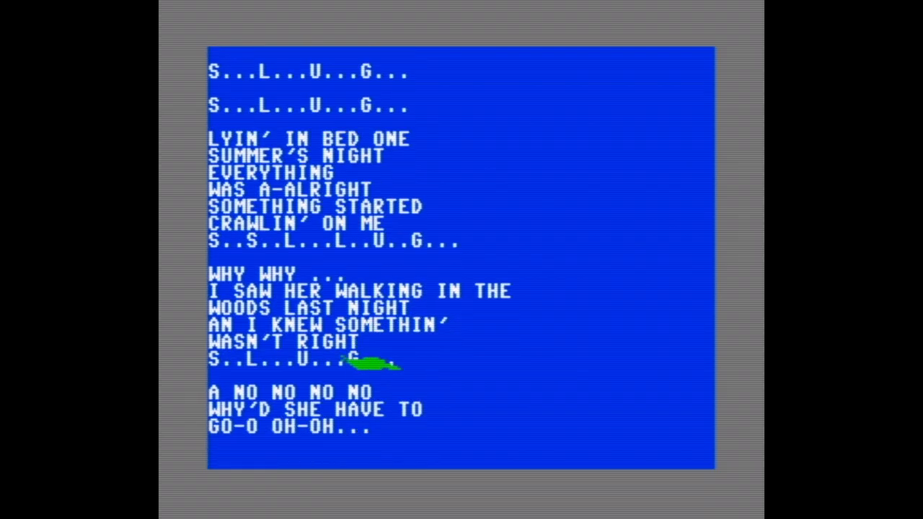
- Watch the lyrics scroll to 'AND I KNOW THAT IF I HAD HER BACK TODAY'
{"action": "scroll", "scroll_direction": "down", "scroll_amount": 3}
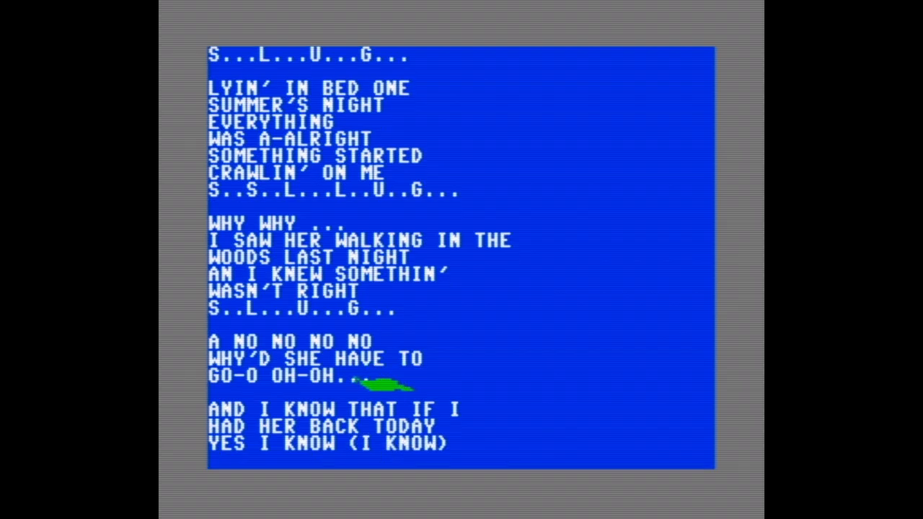
{"action": "scroll", "scroll_direction": "down", "scroll_amount": 3}
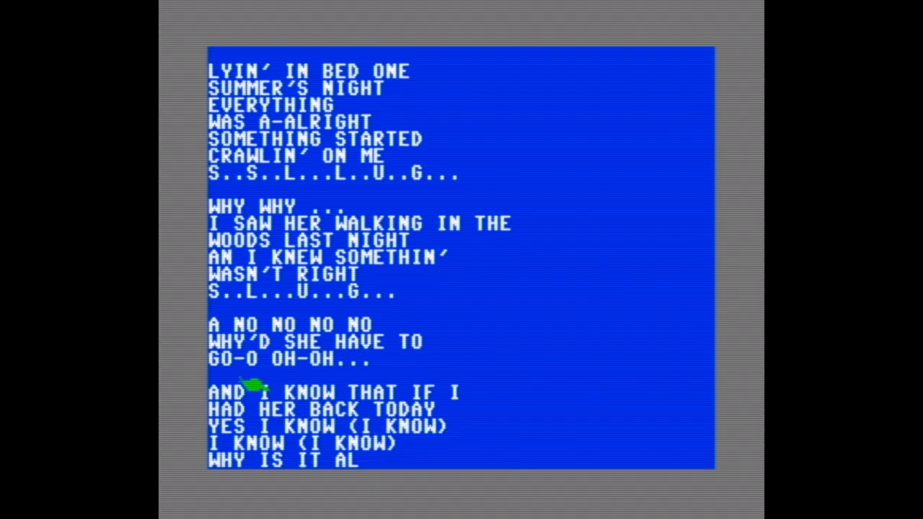